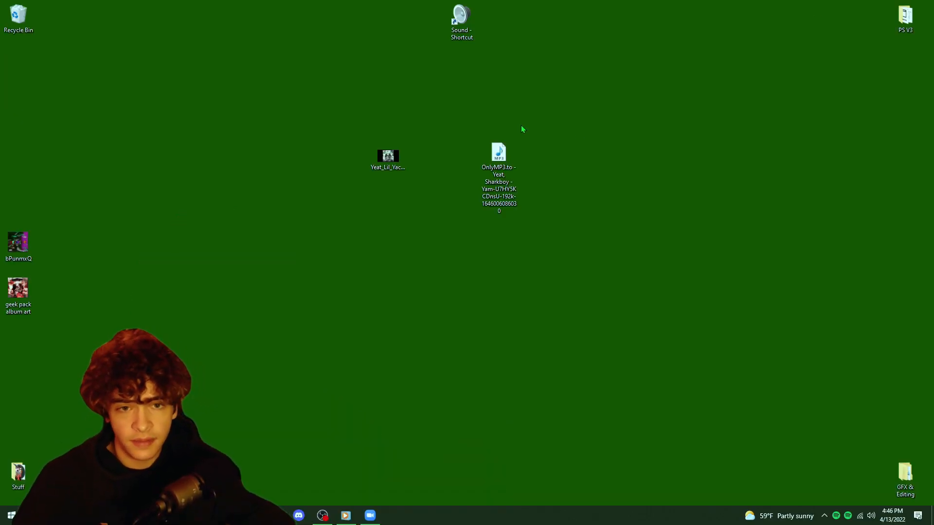
Rename the Krazy Up MP3 to 'Yeat - Krazy Up (ft. Lil Yachty)' in its Properties and view its Details metadata.
{"action": "left_click", "coordinate": [387, 157]}
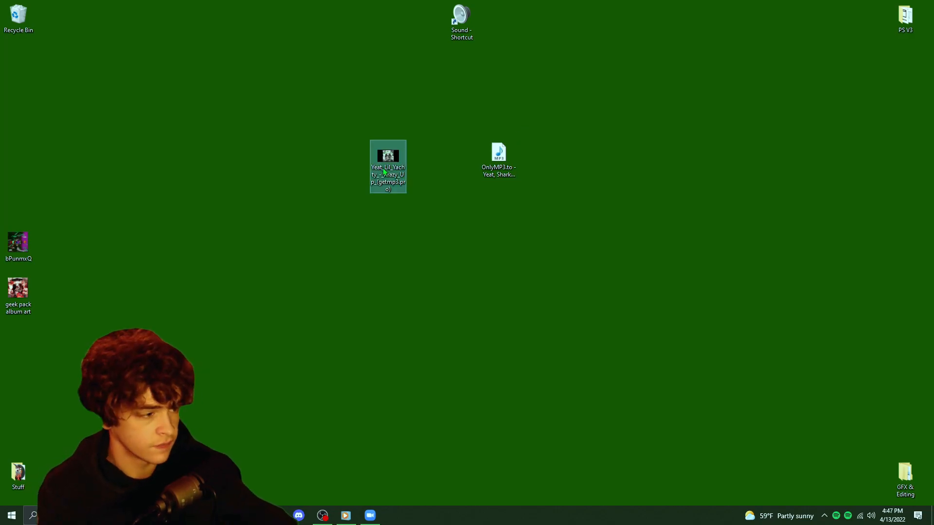
{"action": "right_click", "coordinate": [388, 157]}
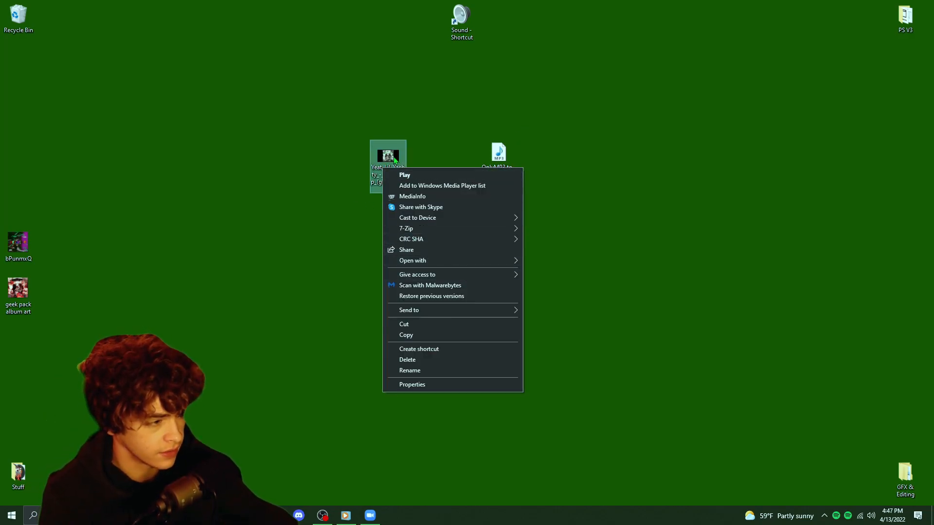
{"action": "left_click", "coordinate": [411, 384]}
{"action": "type", "text": "Yeat - Krazy Up (ft. Lil Yachty)"}
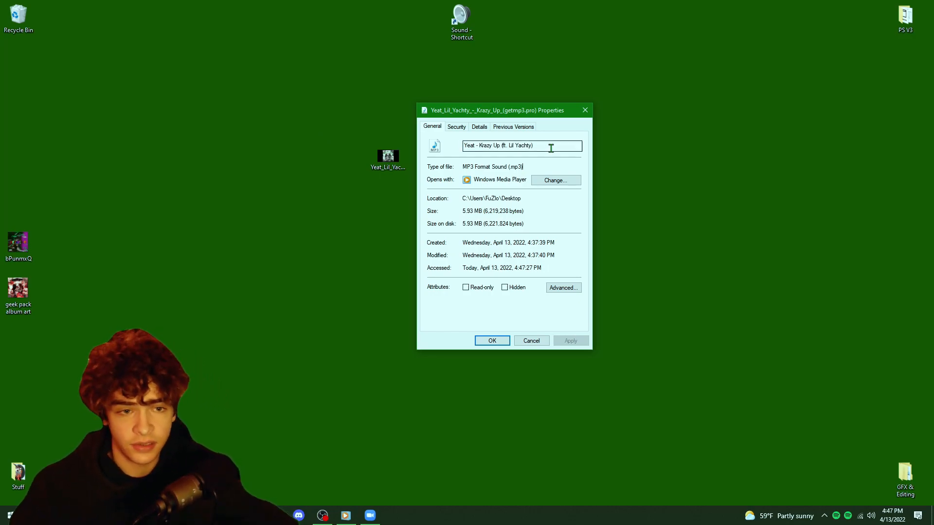
{"action": "left_click", "coordinate": [478, 127]}
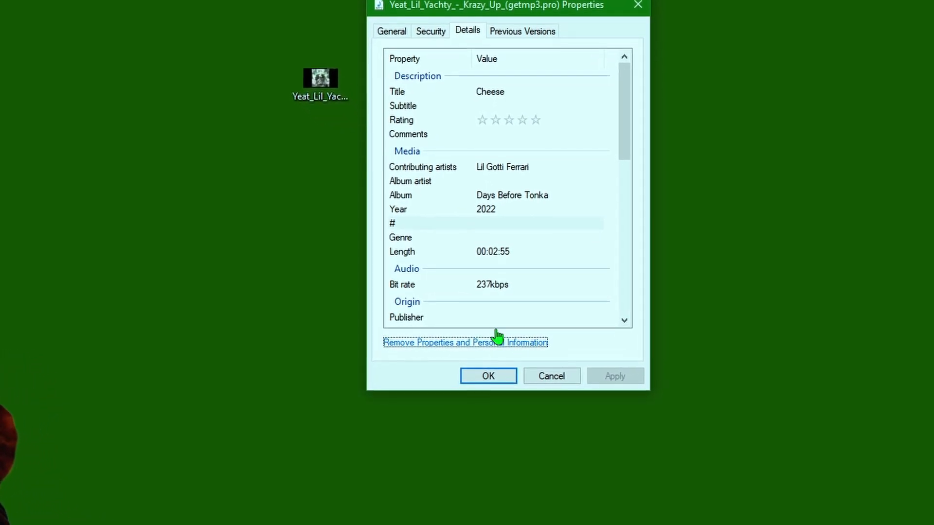
Remove all existing properties (title Cheese, album Days Before Tonka) from the original MP3 file.
{"action": "left_click", "coordinate": [465, 342]}
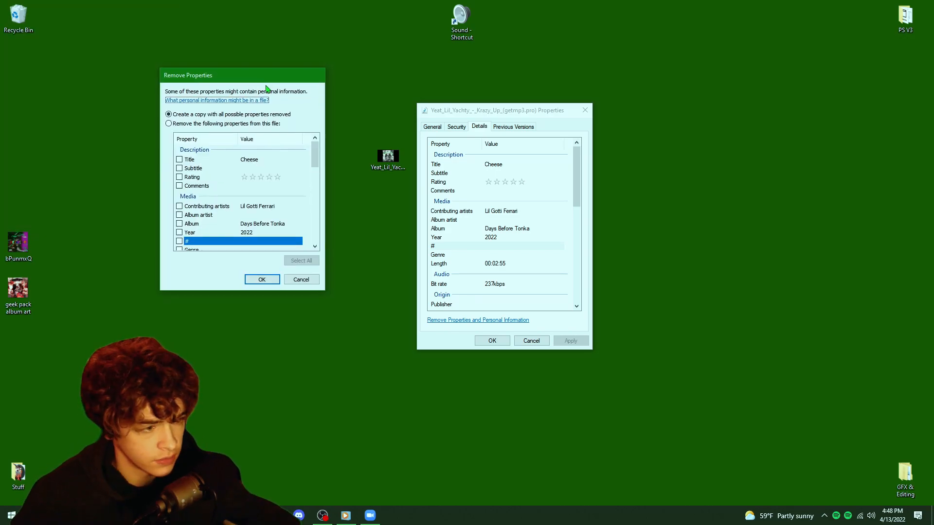
{"action": "left_click", "coordinate": [168, 124]}
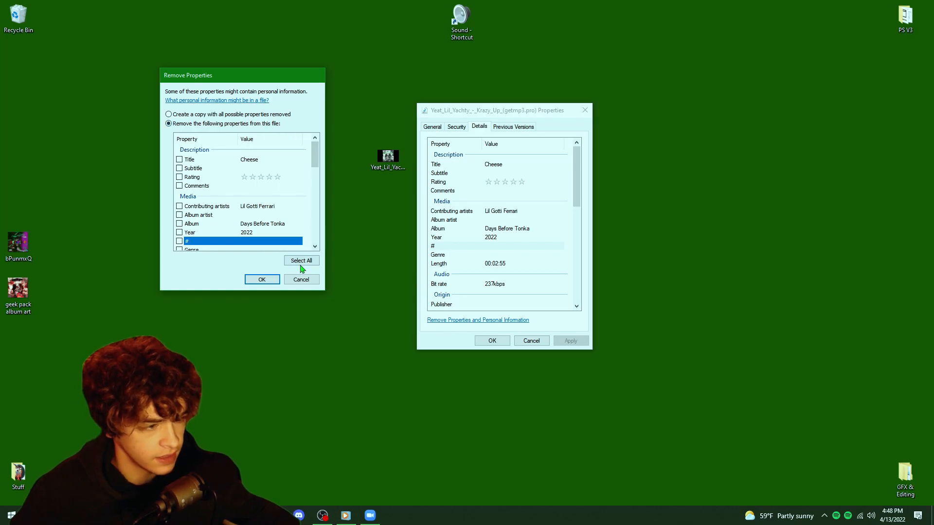
{"action": "left_click", "coordinate": [300, 261]}
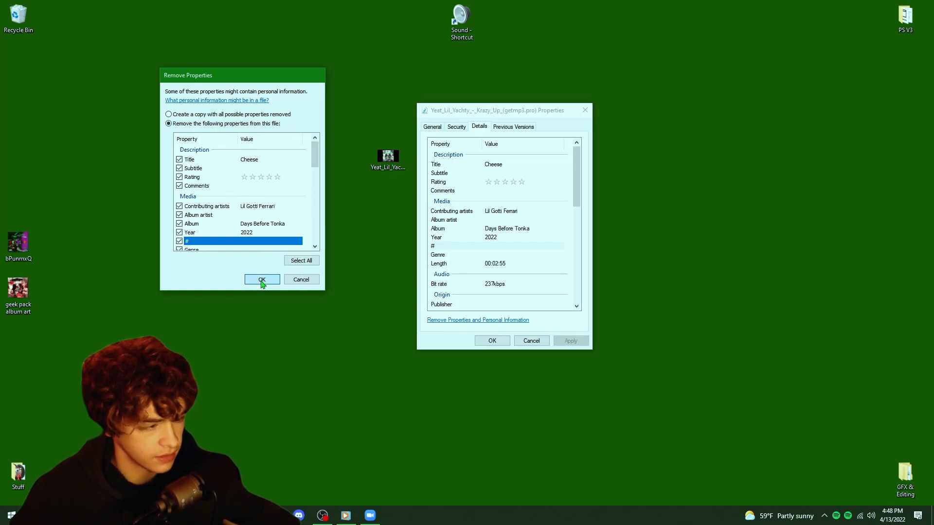
{"action": "left_click", "coordinate": [261, 280]}
{"action": "type", "text": "Yeat"}
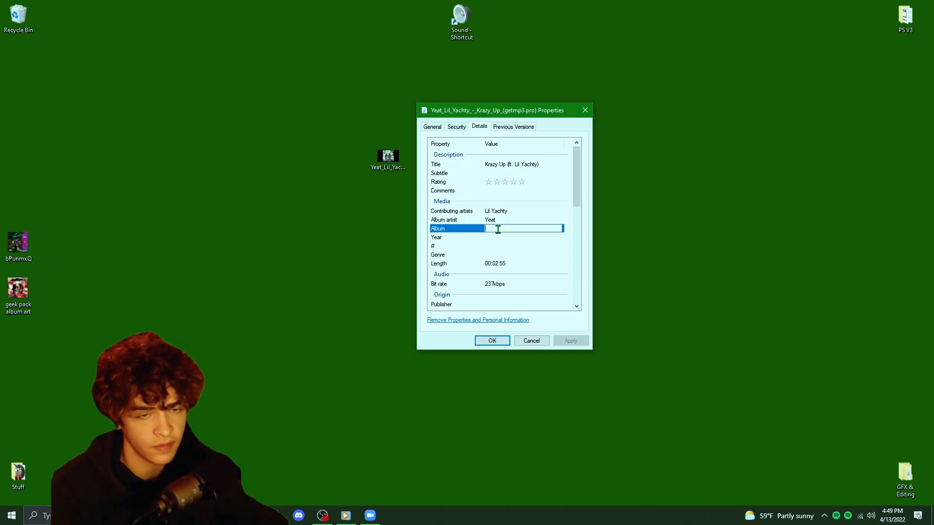
Fill in album Krazy Up alongside the new title and artists, and save the metadata.
{"action": "type", "text": "Krazy Up"}
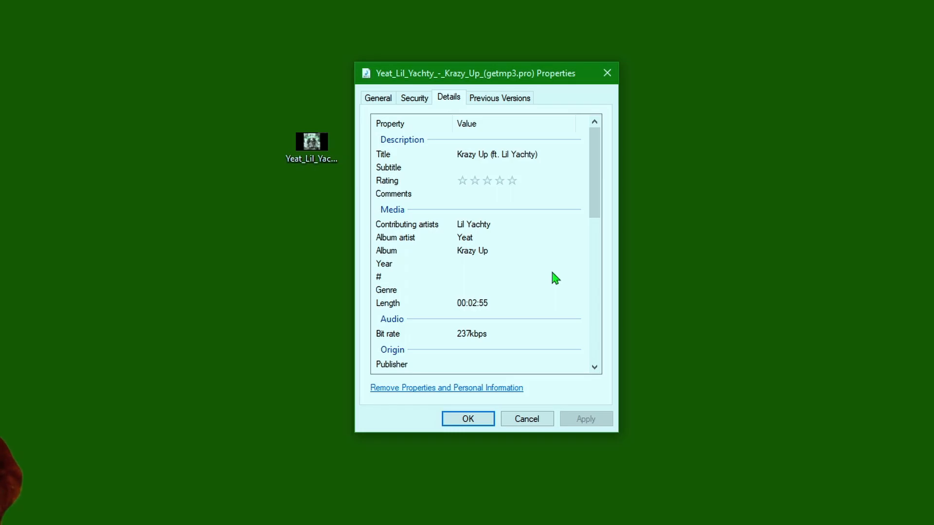
{"action": "mouse_move", "coordinate": [468, 419]}
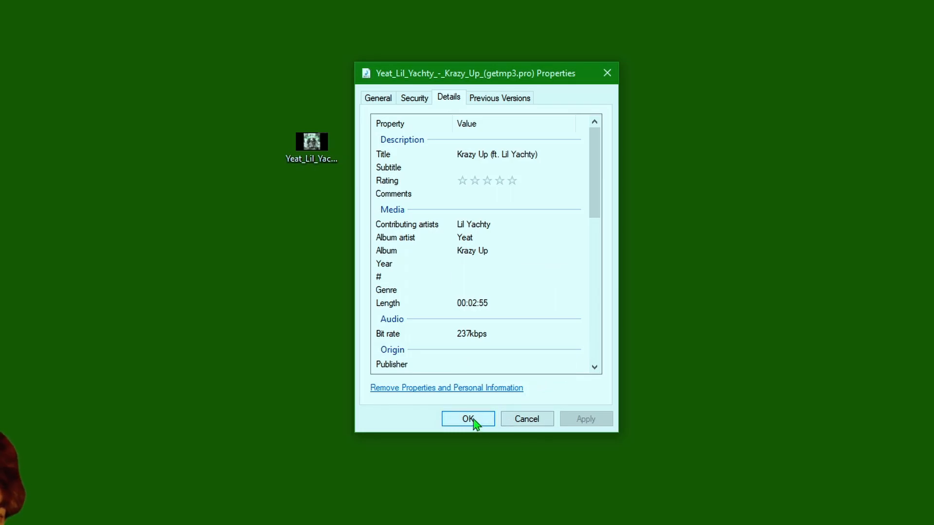
{"action": "left_click", "coordinate": [468, 418]}
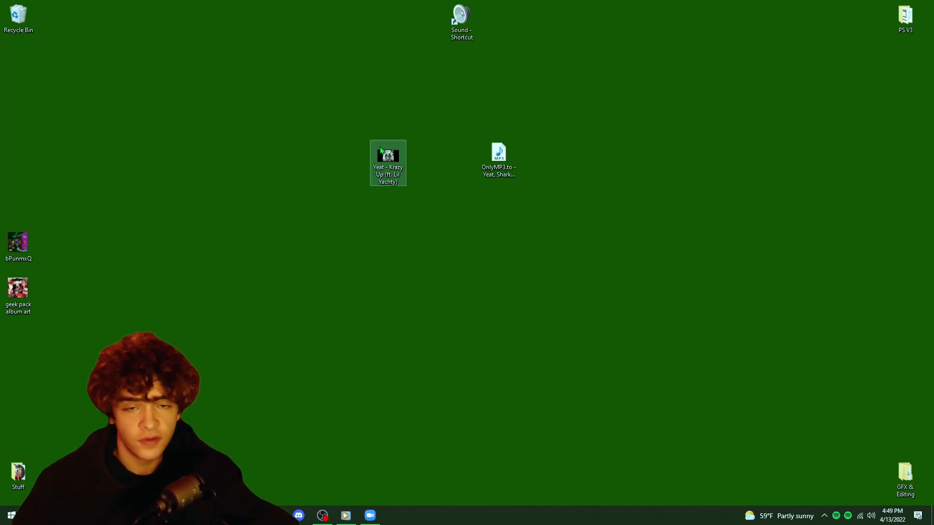
{"action": "mouse_move", "coordinate": [388, 161]}
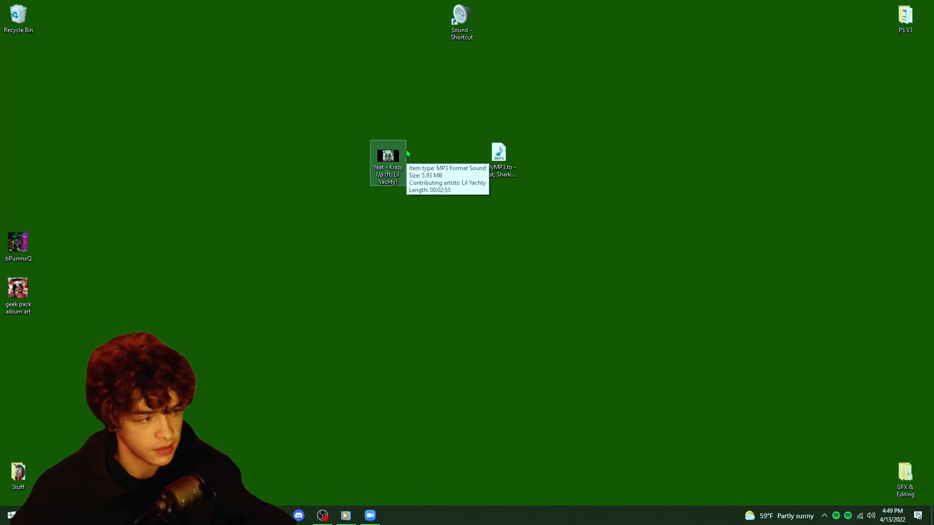
Find Krazy Up in Windows Media Player, paste its album art and set the artist to Yeat.
{"action": "double_click", "coordinate": [388, 156]}
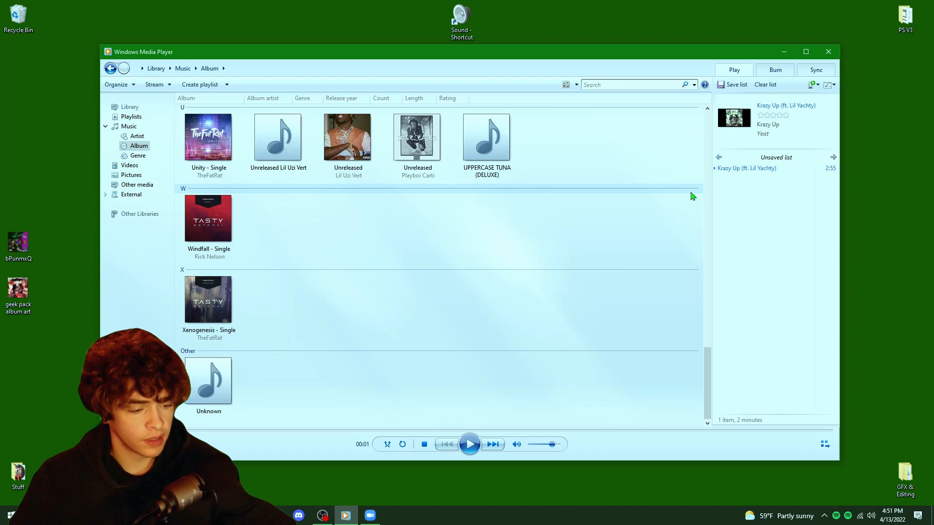
{"action": "type", "text": "Krazy Up"}
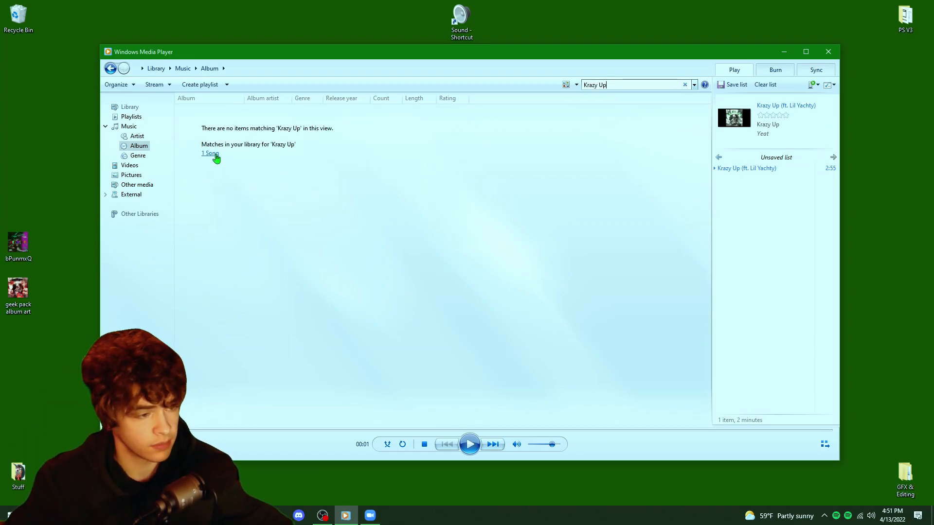
{"action": "left_click", "coordinate": [210, 152]}
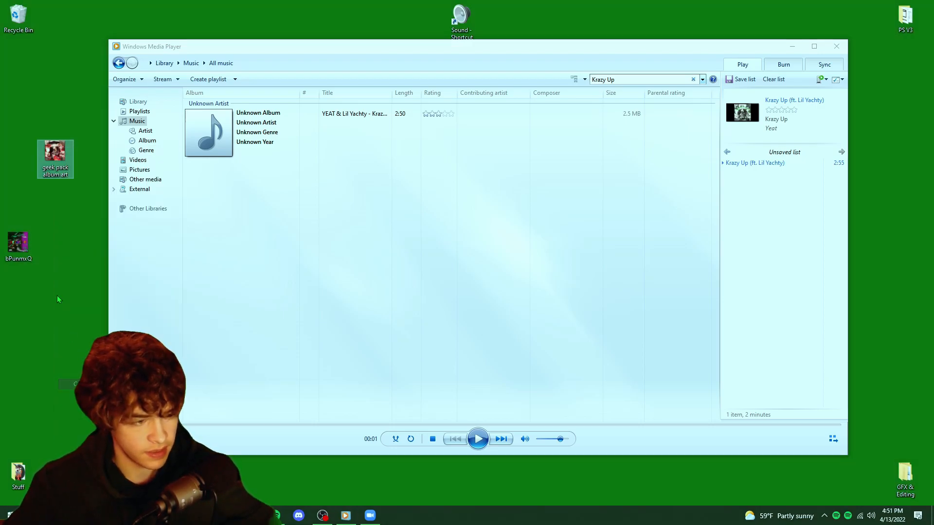
{"action": "right_click", "coordinate": [208, 132]}
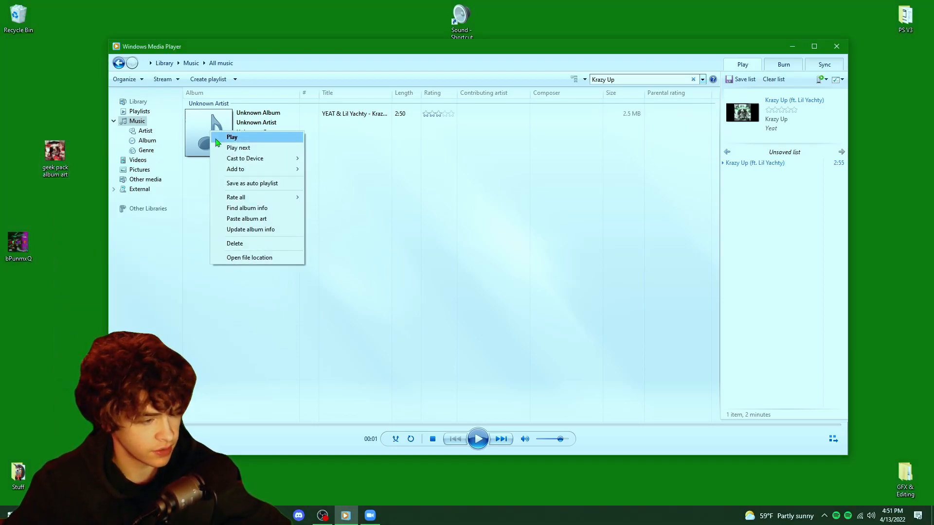
{"action": "left_click", "coordinate": [246, 219]}
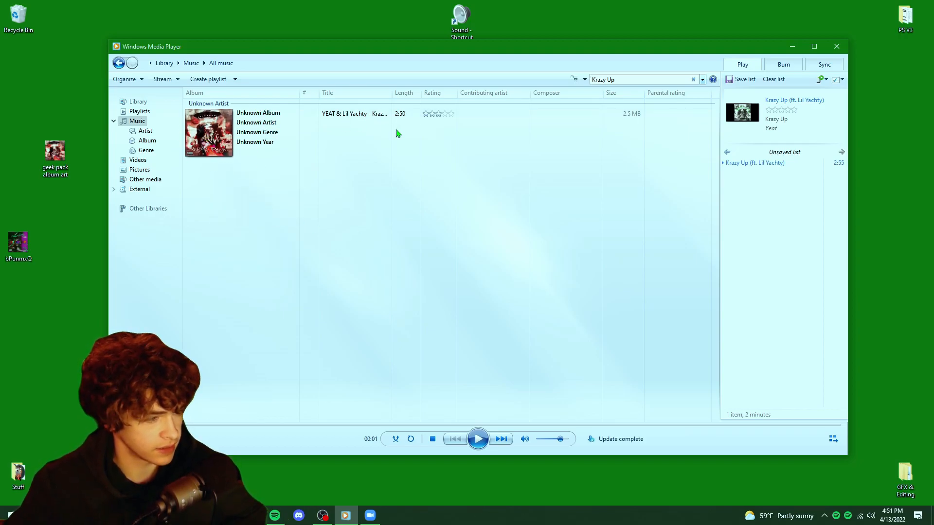
{"action": "left_click", "coordinate": [146, 140]}
{"action": "type", "text": "Yeat"}
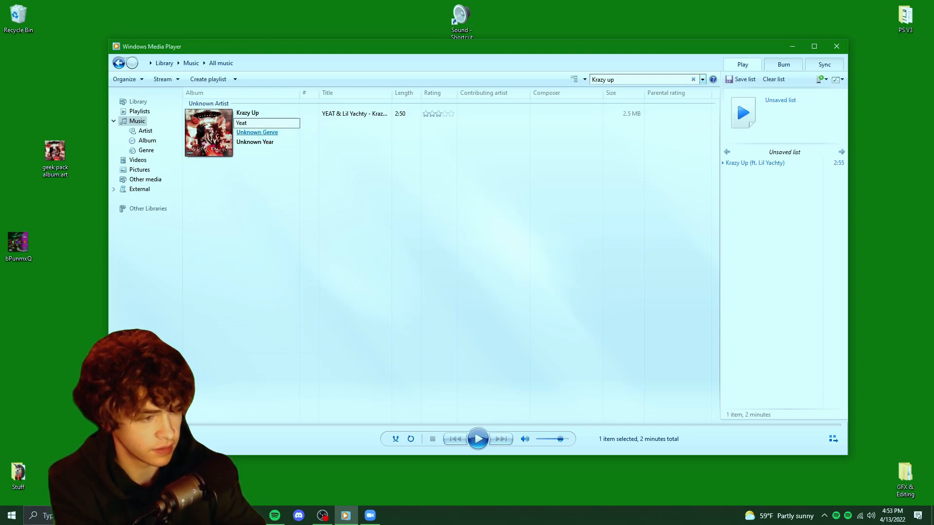
{"action": "left_click", "coordinate": [837, 46]}
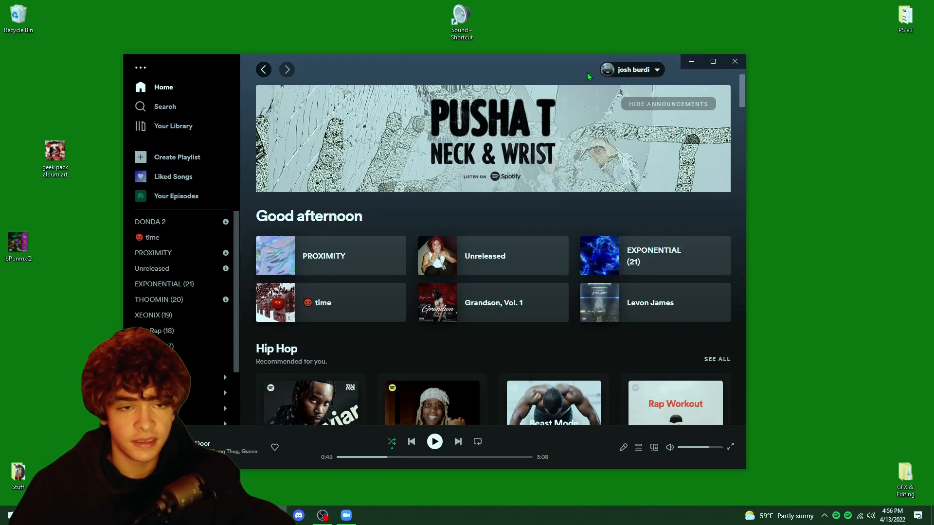
{"action": "mouse_move", "coordinate": [357, 125]}
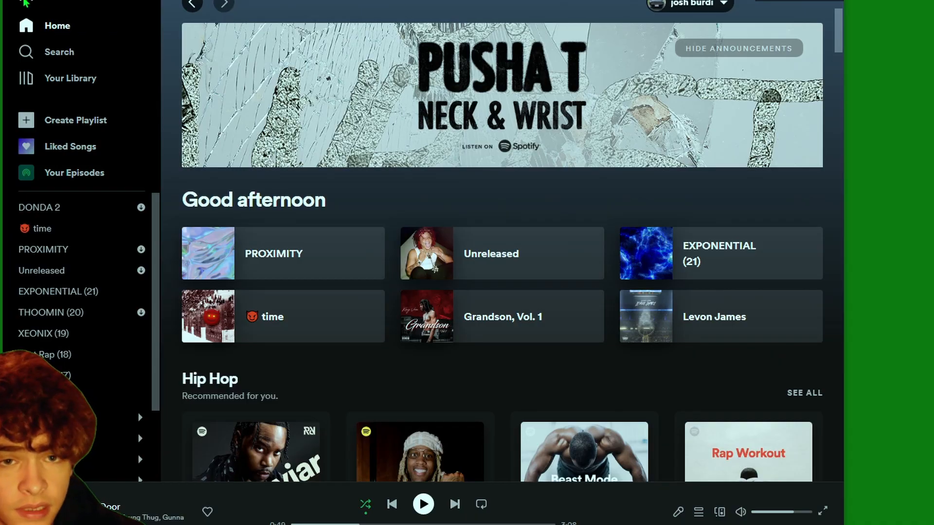
In Spotify Preferences, toggle Show Local Files off and back on so local files appear.
{"action": "left_click", "coordinate": [44, 39]}
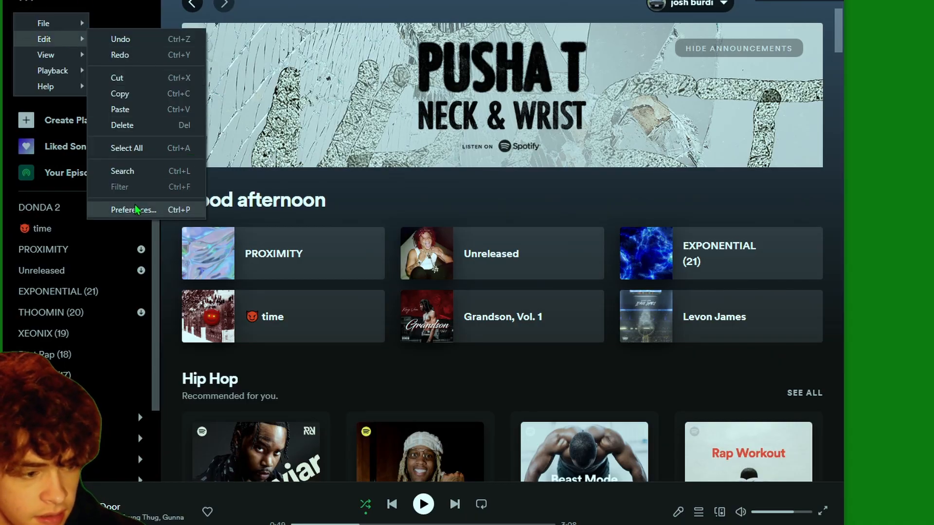
{"action": "left_click", "coordinate": [133, 210]}
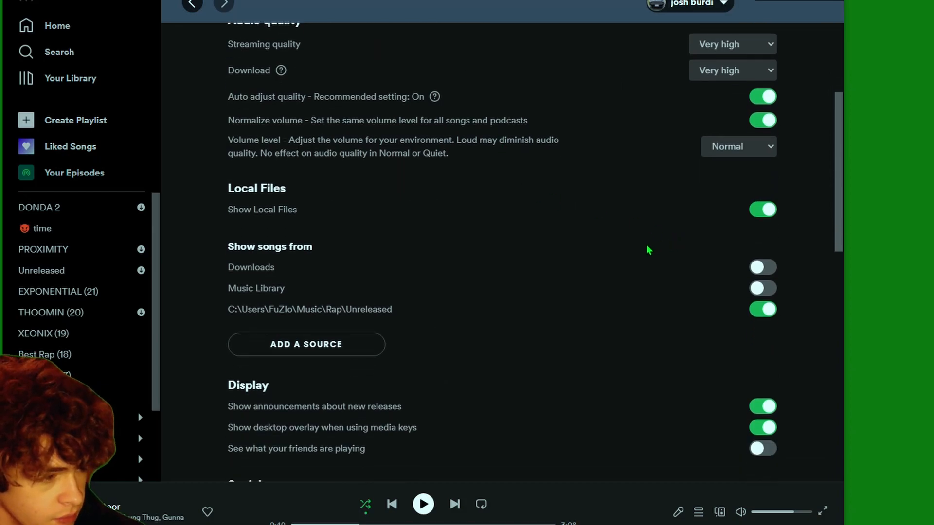
{"action": "left_click", "coordinate": [762, 209]}
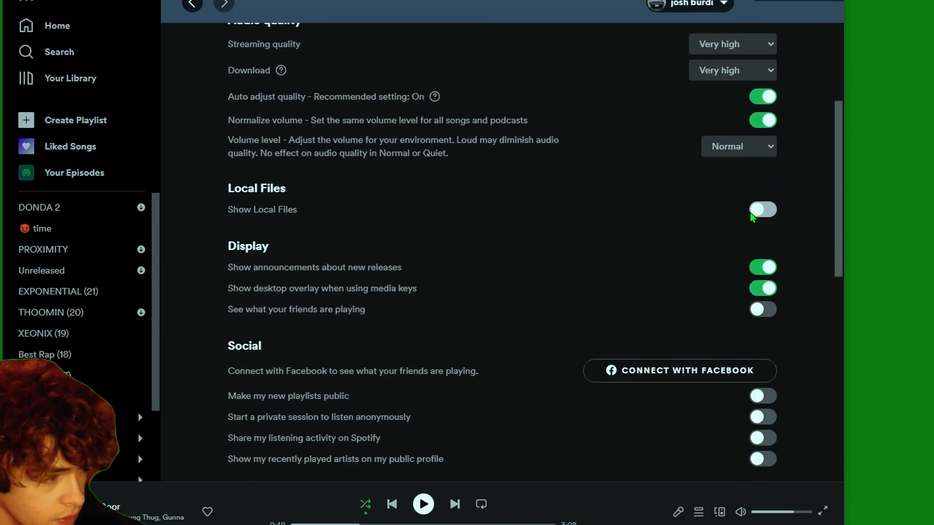
{"action": "left_click", "coordinate": [762, 209]}
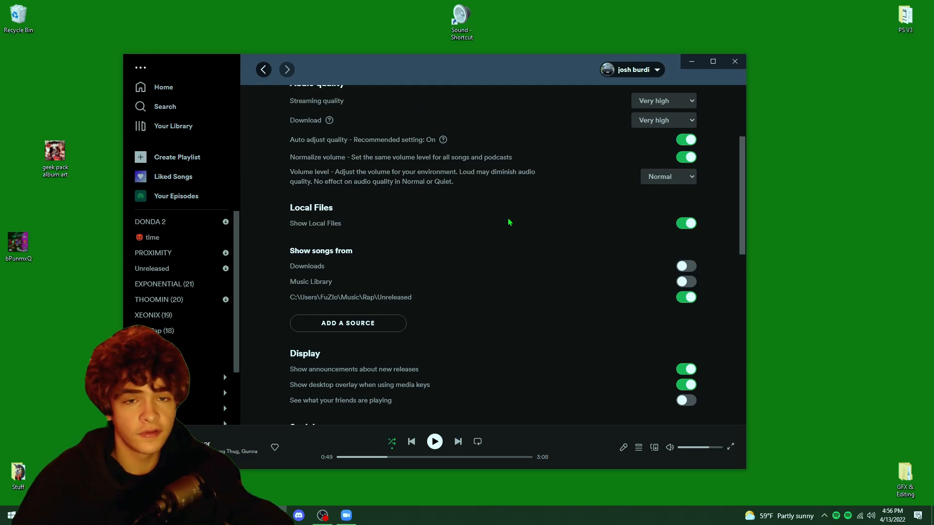
{"action": "mouse_move", "coordinate": [506, 217]}
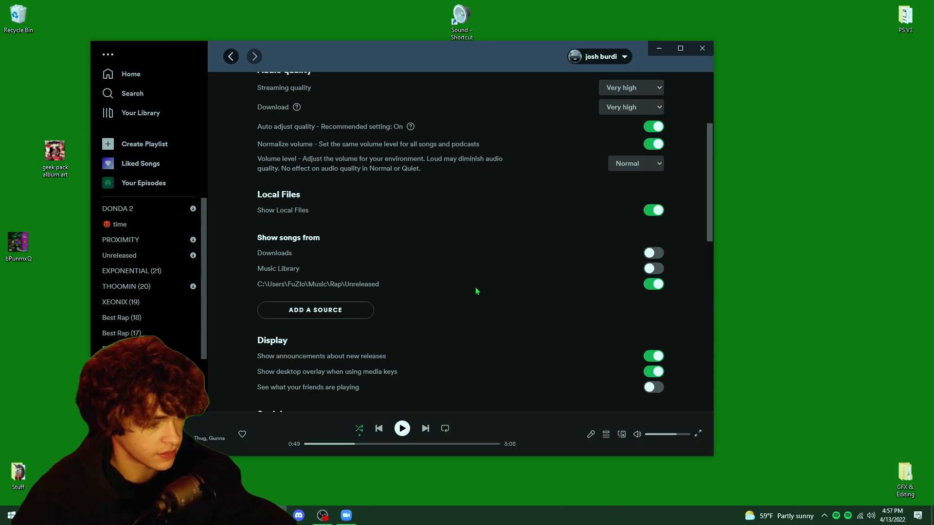
Add the Unreleased\Yeat folder as a local source and go to the Local Files collection.
{"action": "left_click", "coordinate": [315, 309]}
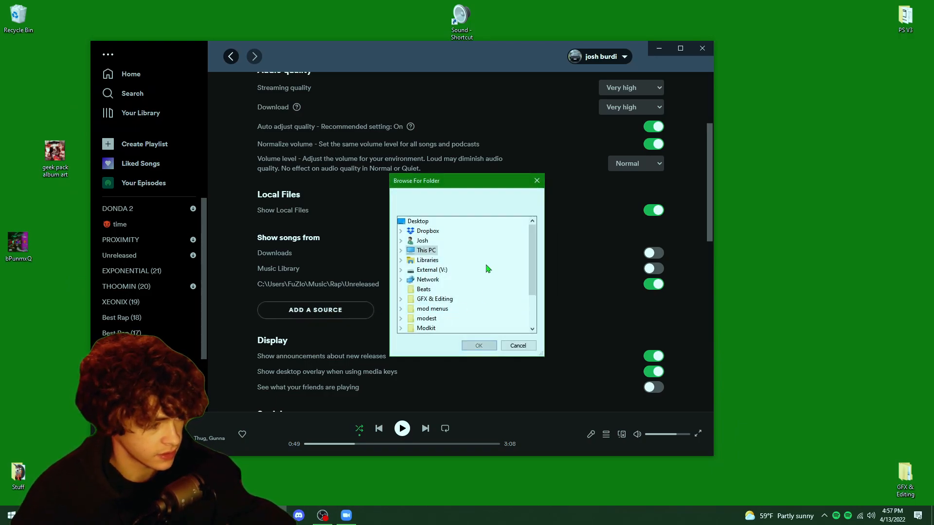
{"action": "left_click", "coordinate": [478, 345]}
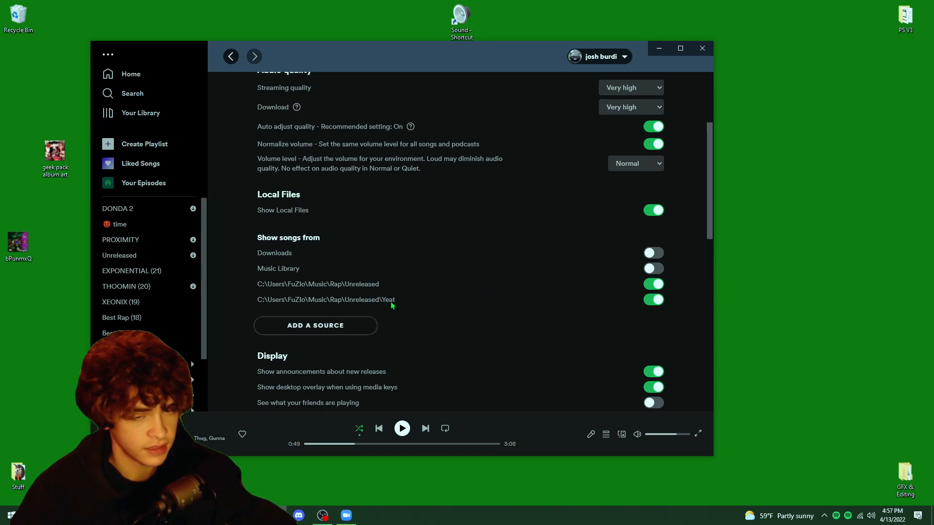
{"action": "left_click", "coordinate": [141, 113]}
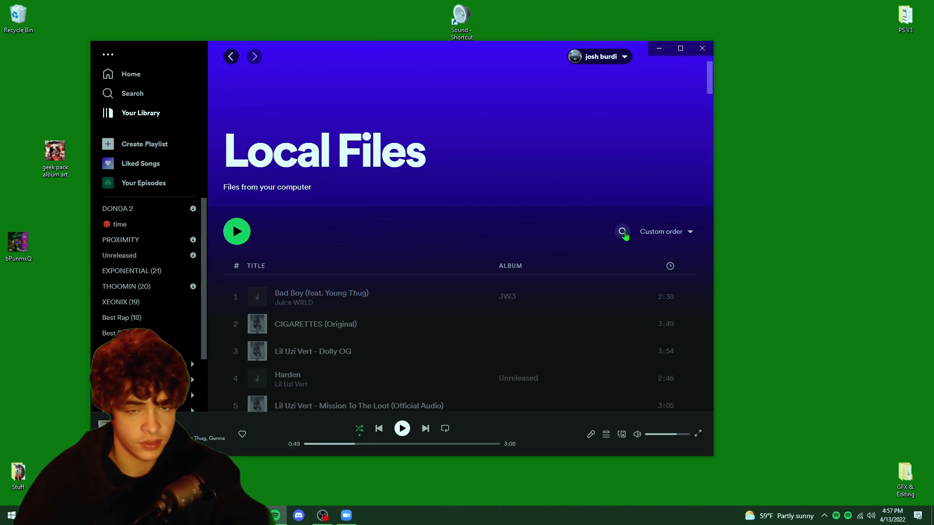
Search Local Files for 'Krazy', add Krazy Up to the Unreleased playlist and view that playlist.
{"action": "type", "text": "Krazy"}
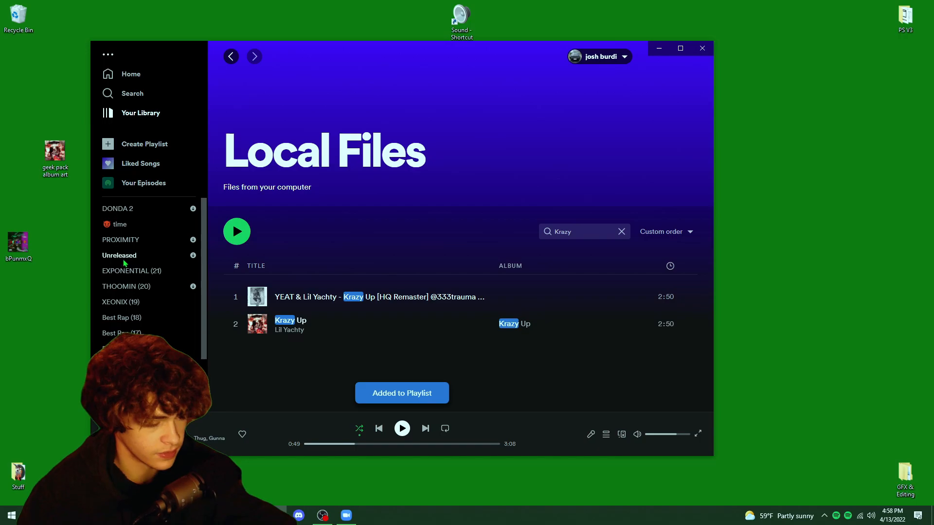
{"action": "left_click", "coordinate": [119, 255]}
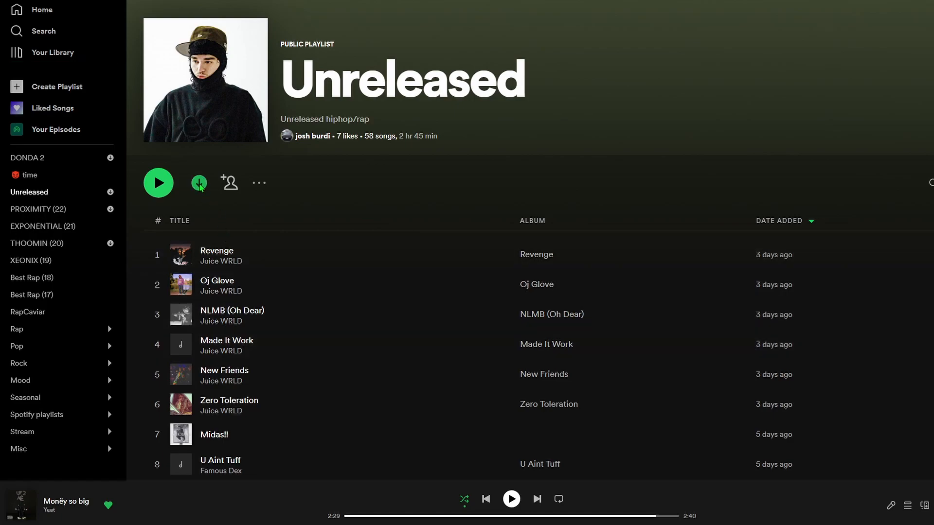
{"action": "mouse_move", "coordinate": [317, 206]}
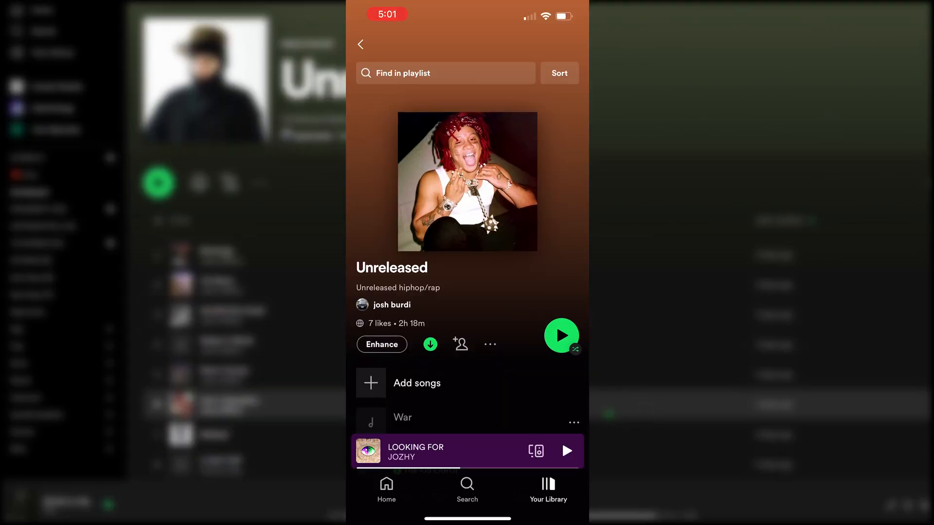
Enable local audio files on the phone and play Krazy Up with its Geek Pack art from Unreleased.
{"action": "left_click", "coordinate": [430, 344]}
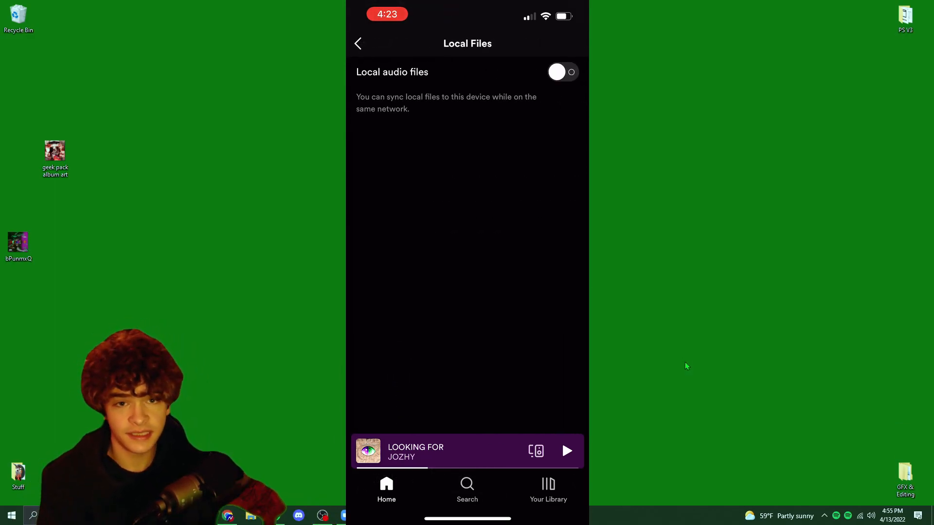
{"action": "left_click", "coordinate": [562, 71]}
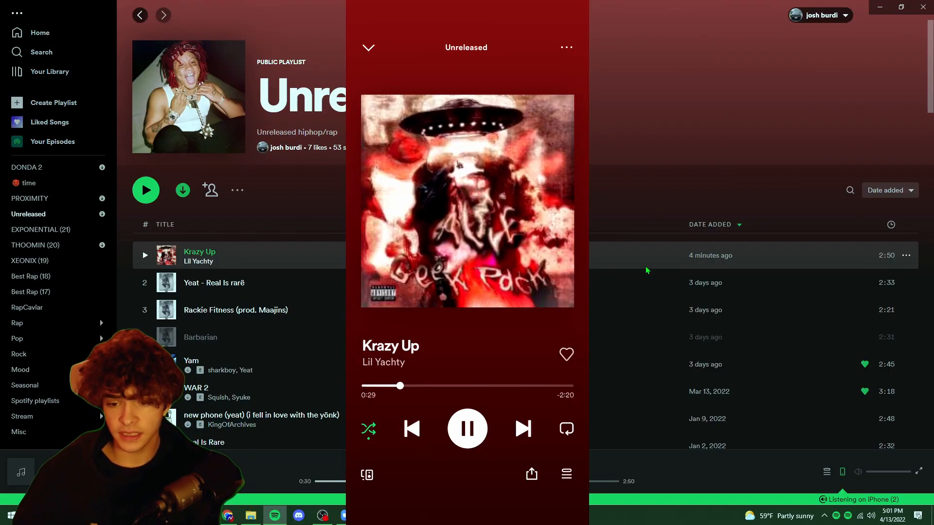
{"action": "left_click", "coordinate": [467, 427]}
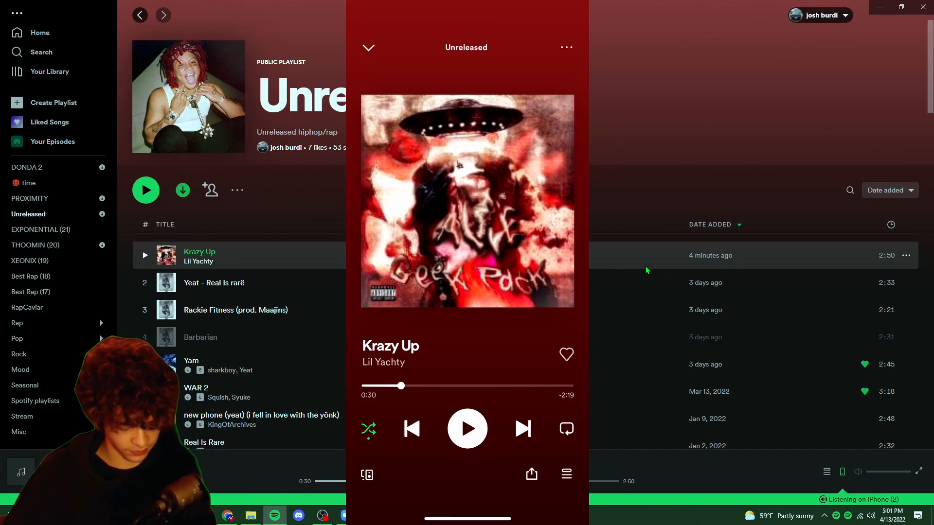